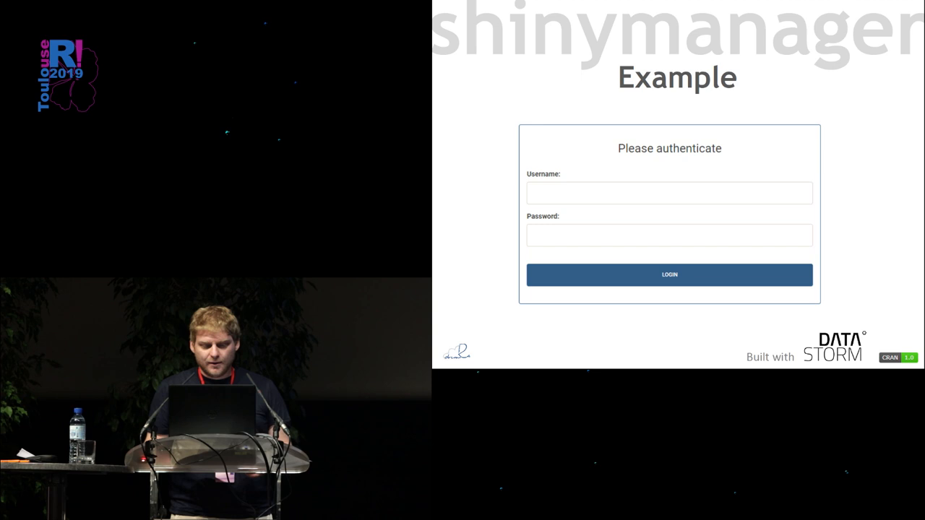
left_click(667, 275)
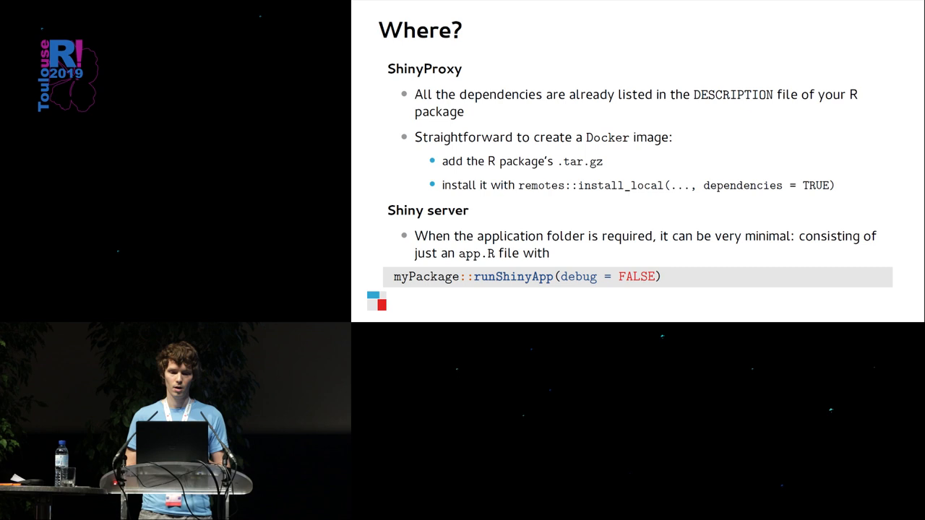
key("Right")
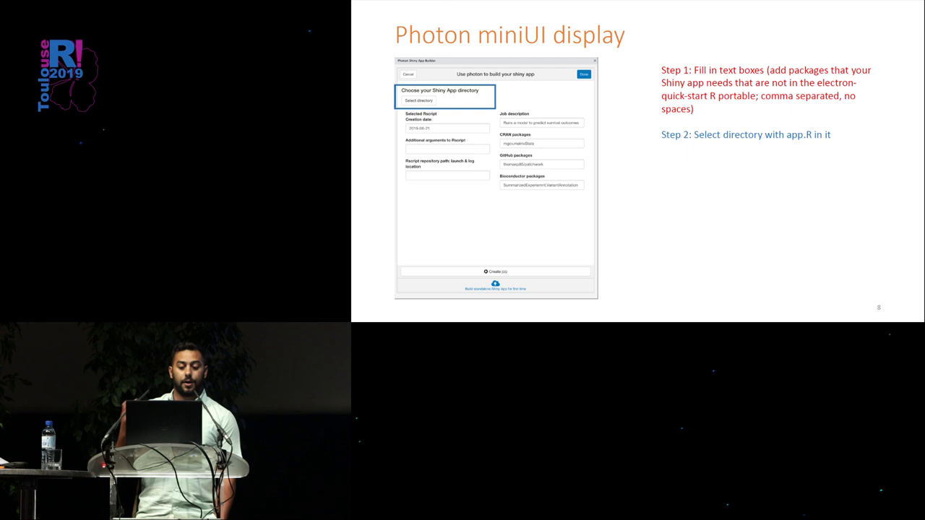
key("right")
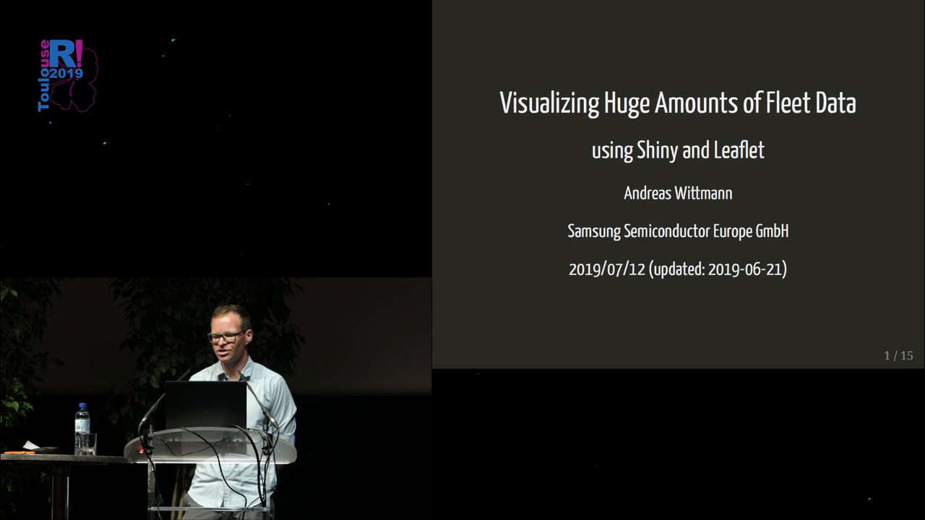
key("Right")
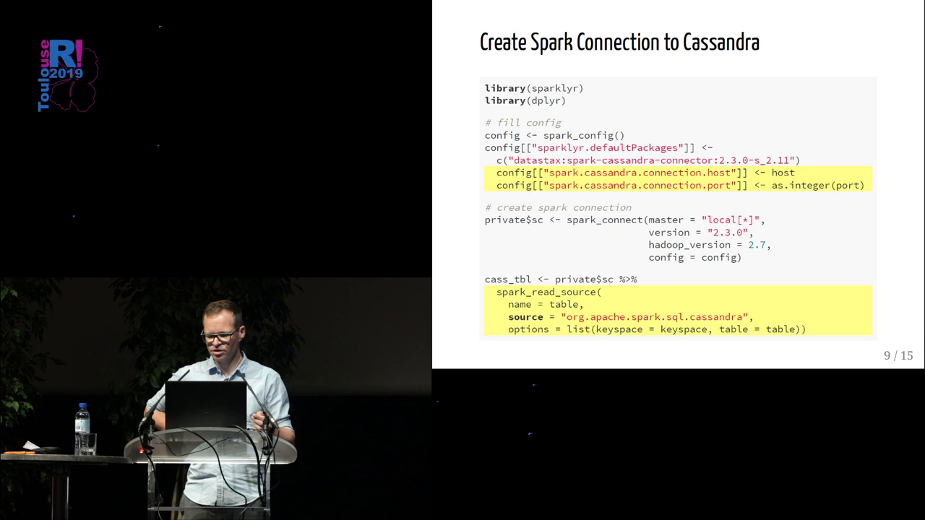
key("Right")
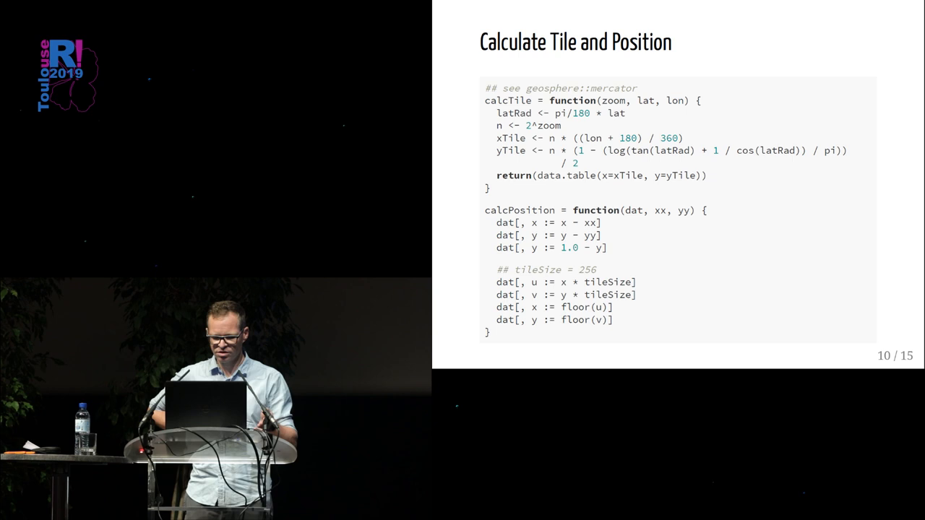